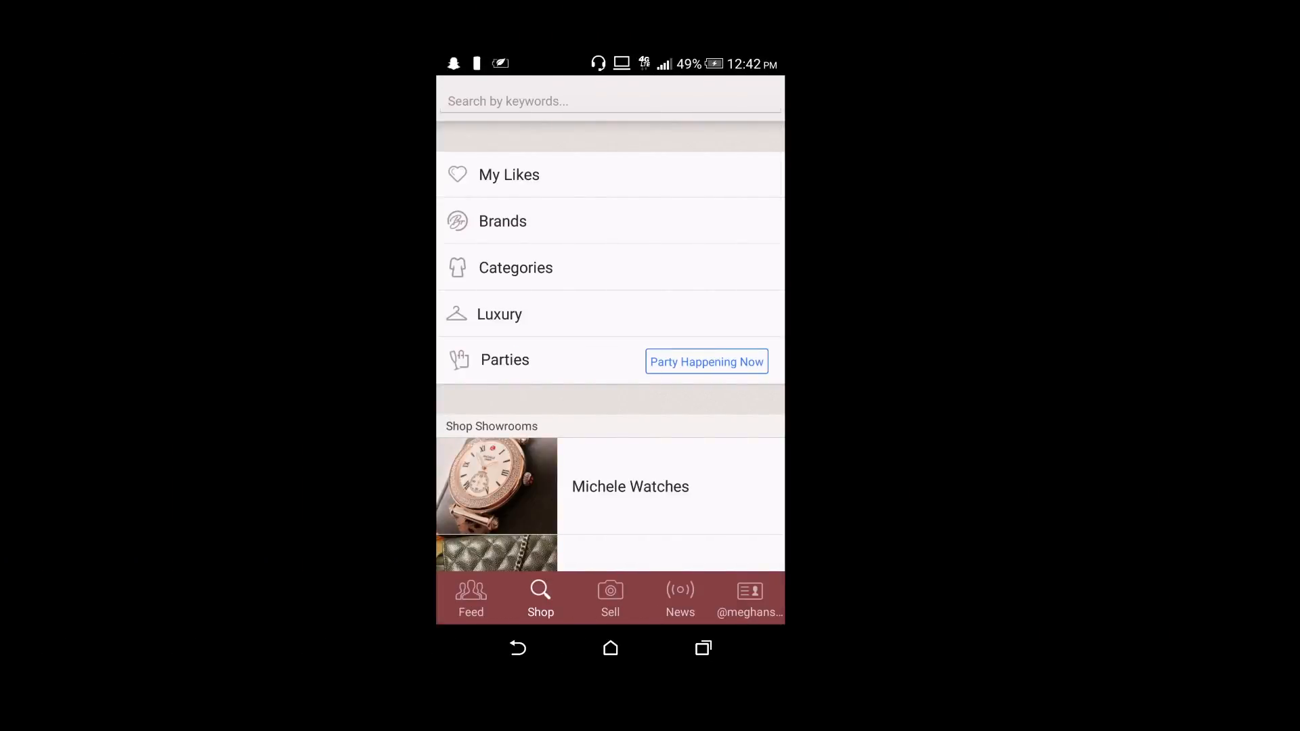
# Browse the News activity feed, then open the account menu
pyautogui.click(680, 598)
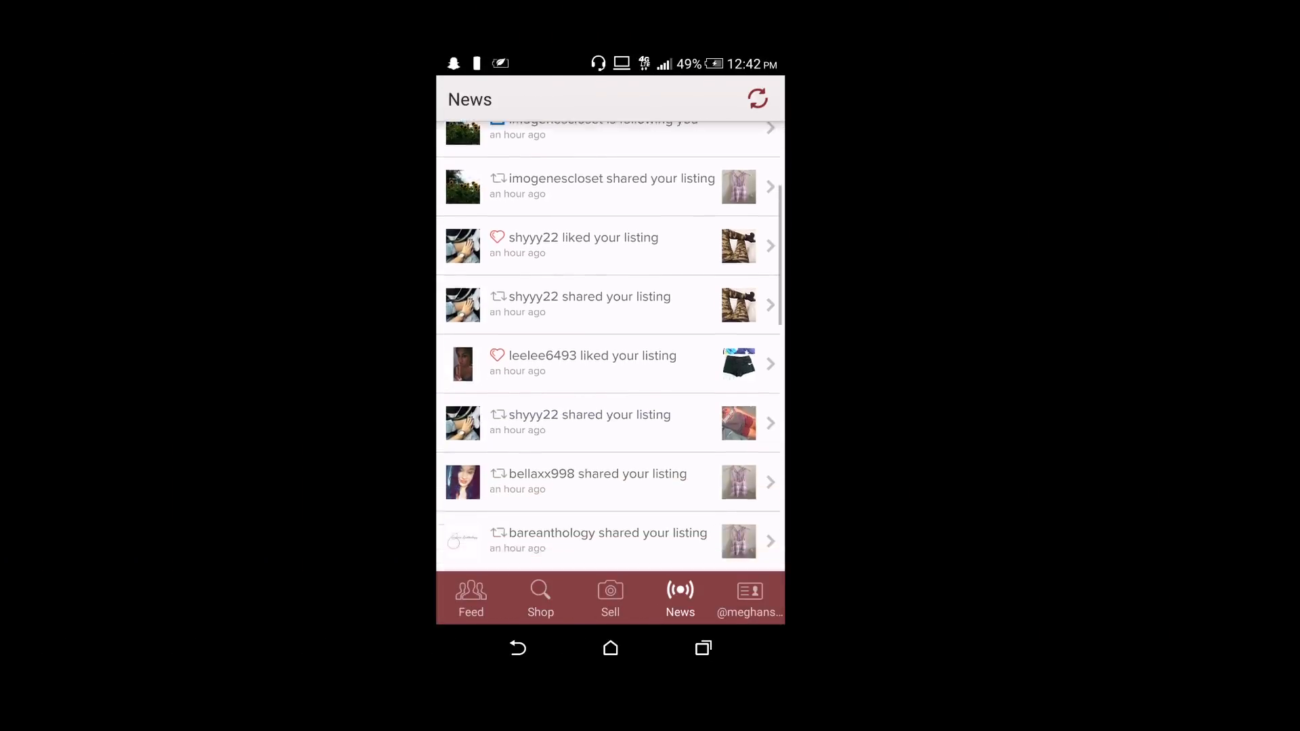
pyautogui.scroll(-3)
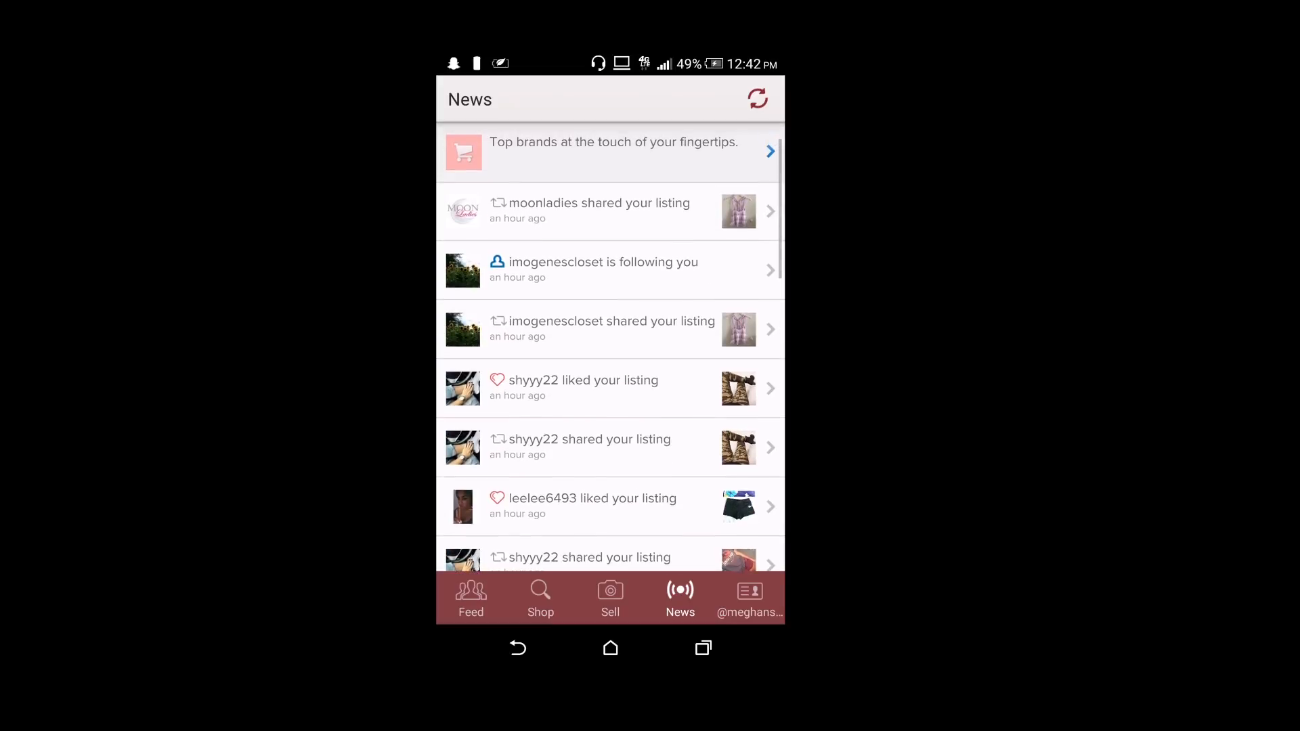
pyautogui.click(749, 599)
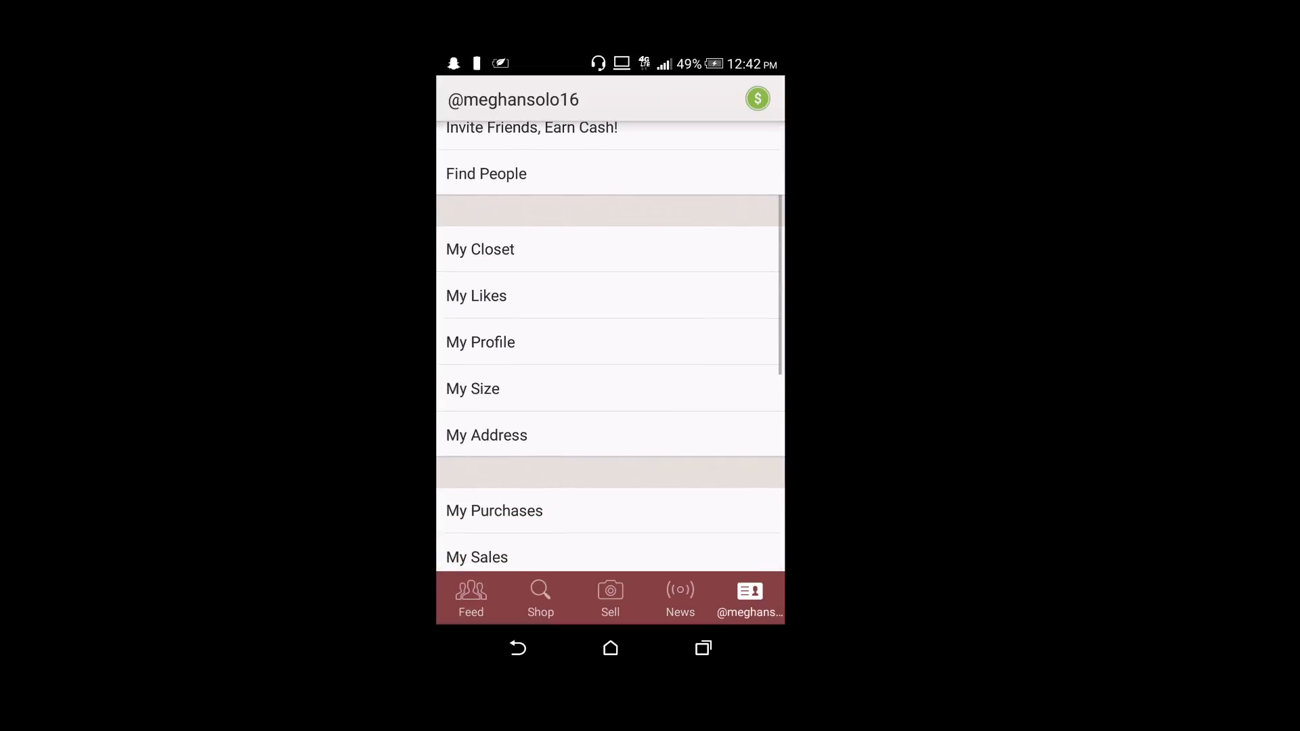
# Scroll through the listings in My Closet, then start a new listing
pyautogui.click(480, 249)
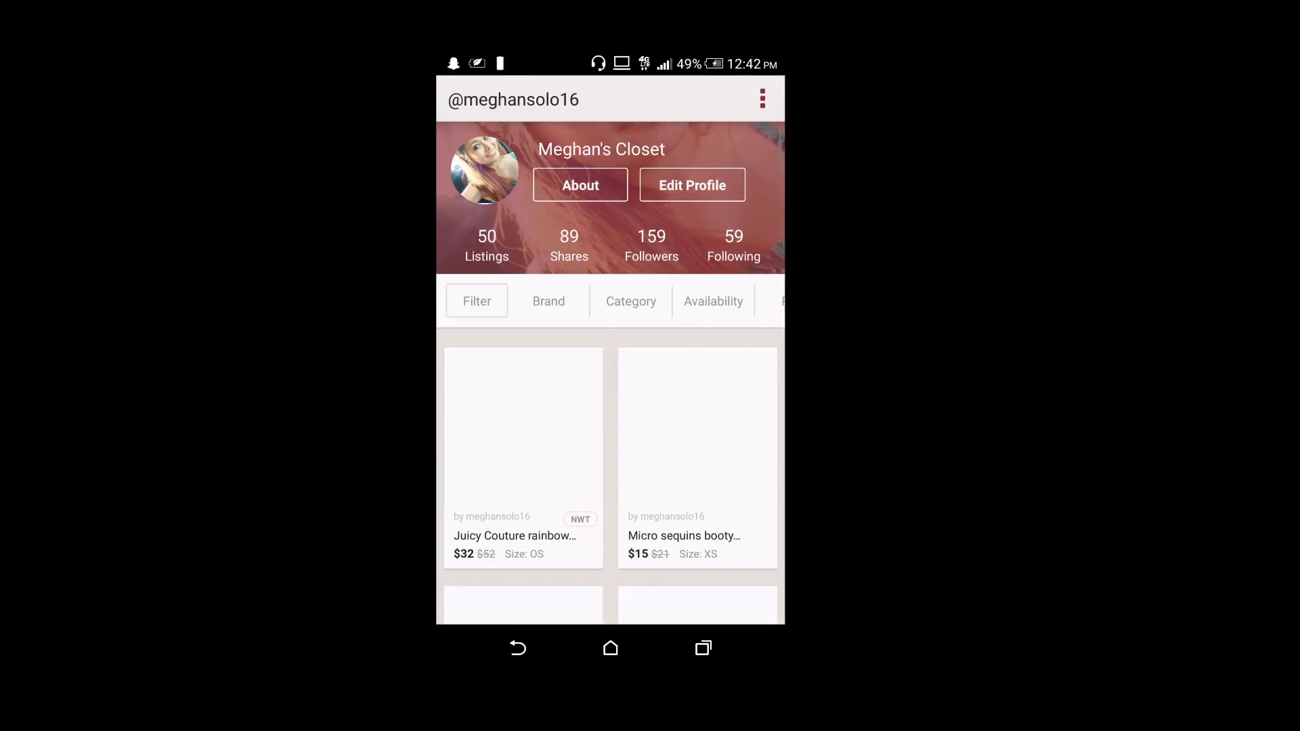
pyautogui.scroll(-3)
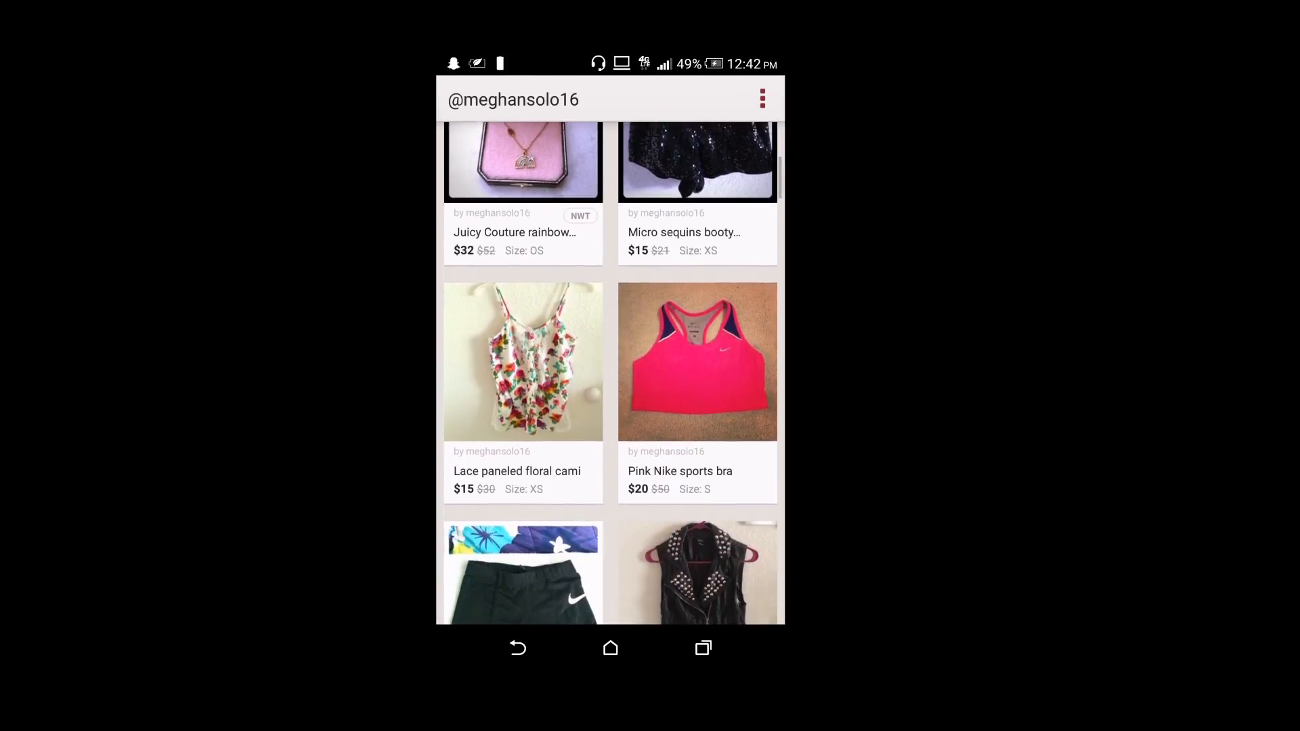
pyautogui.scroll(-3)
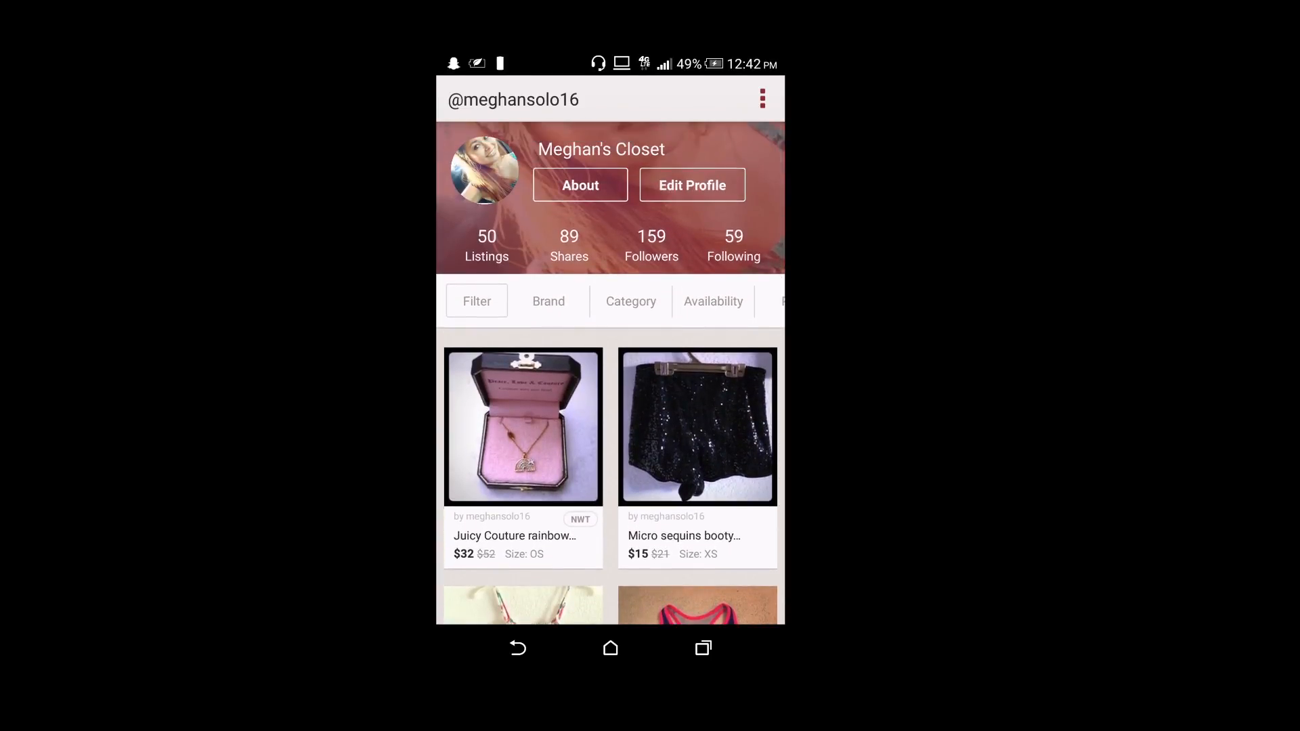
pyautogui.click(761, 99)
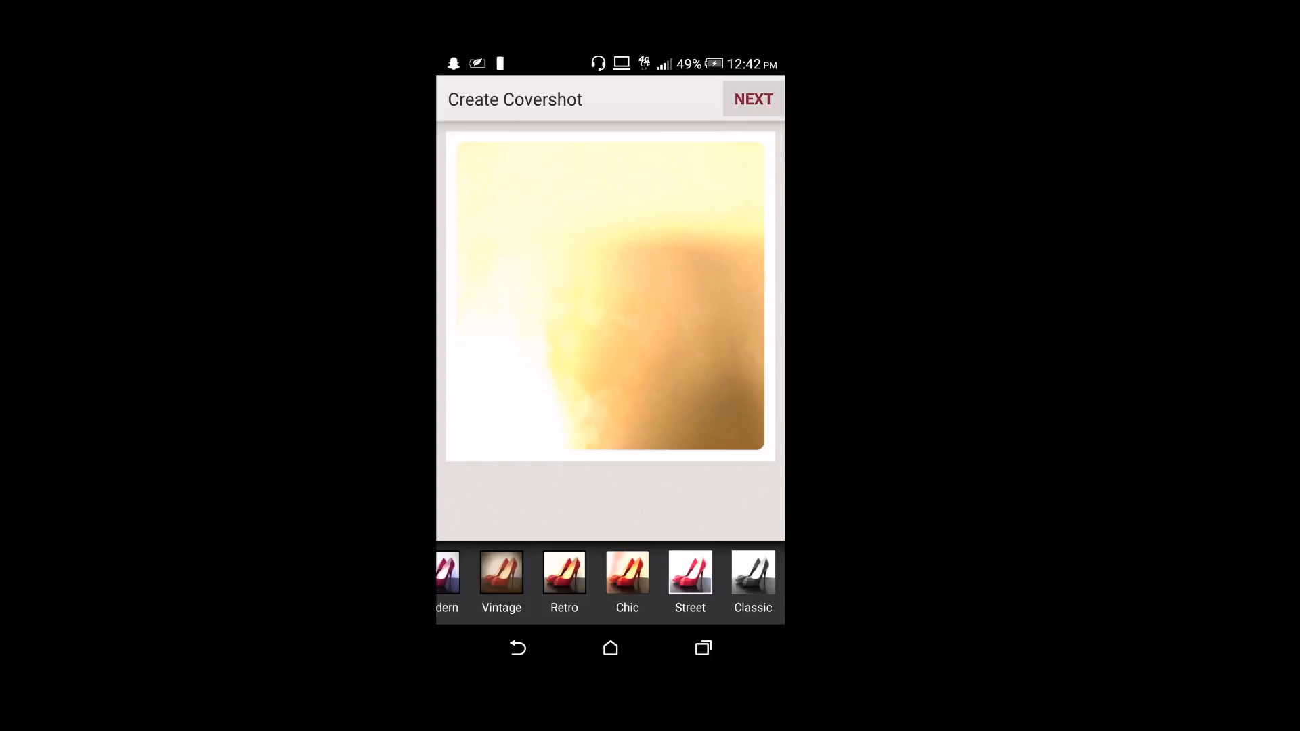
# Skip past the cover shot to Listing Details, then cancel the new listing
pyautogui.click(751, 99)
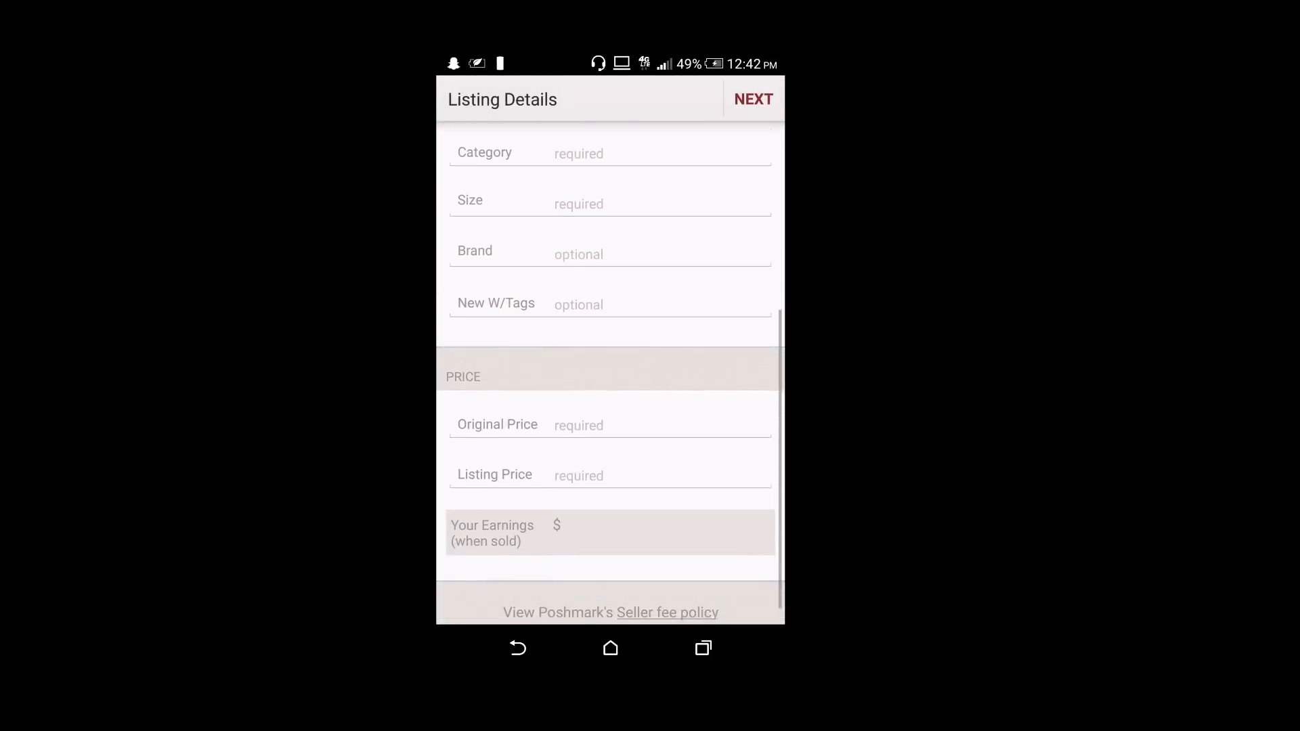
pyautogui.scroll(3)
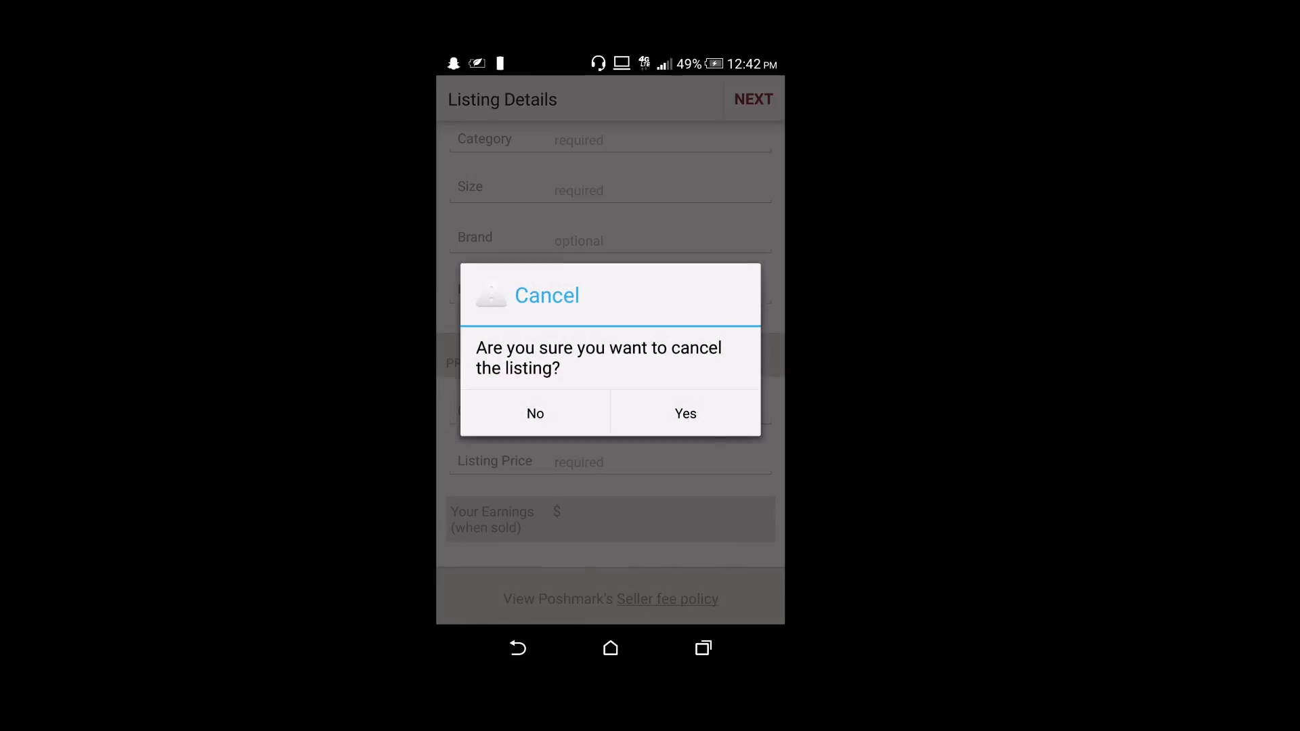
pyautogui.click(685, 413)
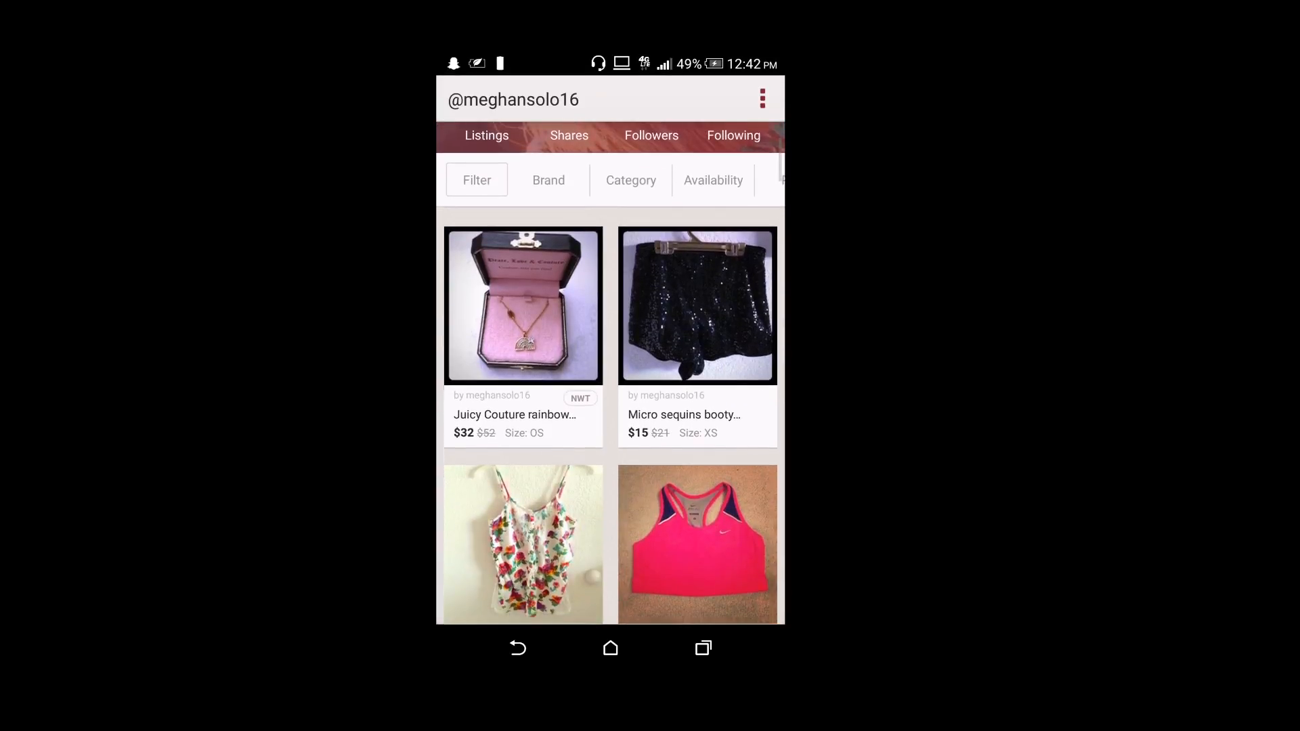
# Scroll through the Lace paneled floral cami listing's photos, $15 price, size, brand and description
pyautogui.click(522, 544)
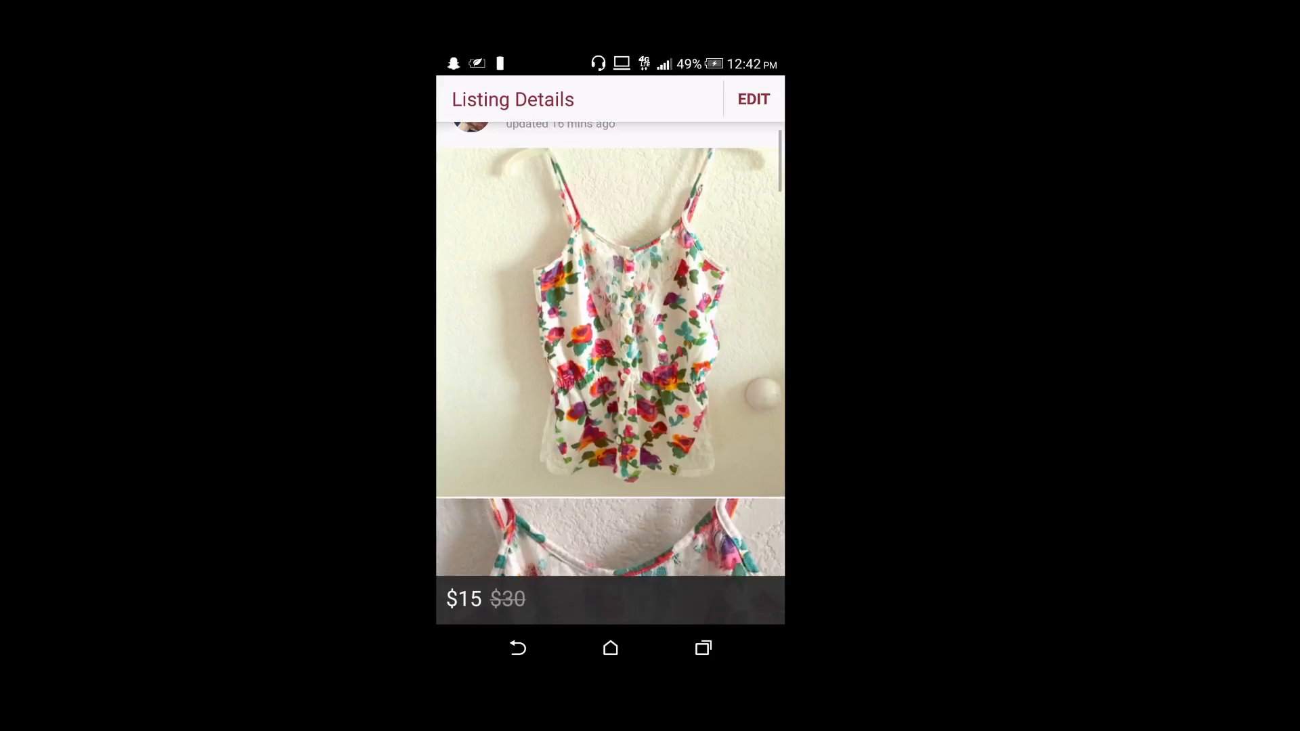
pyautogui.scroll(-3)
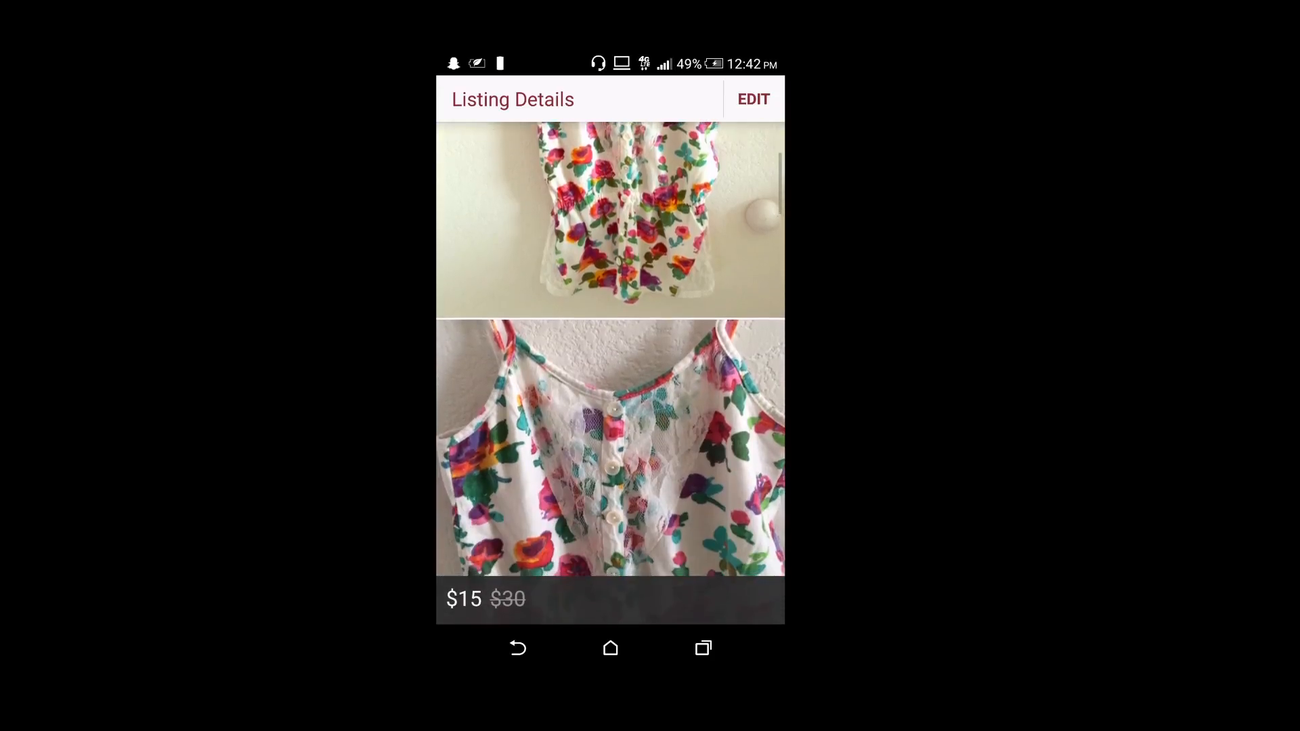
pyautogui.scroll(-3)
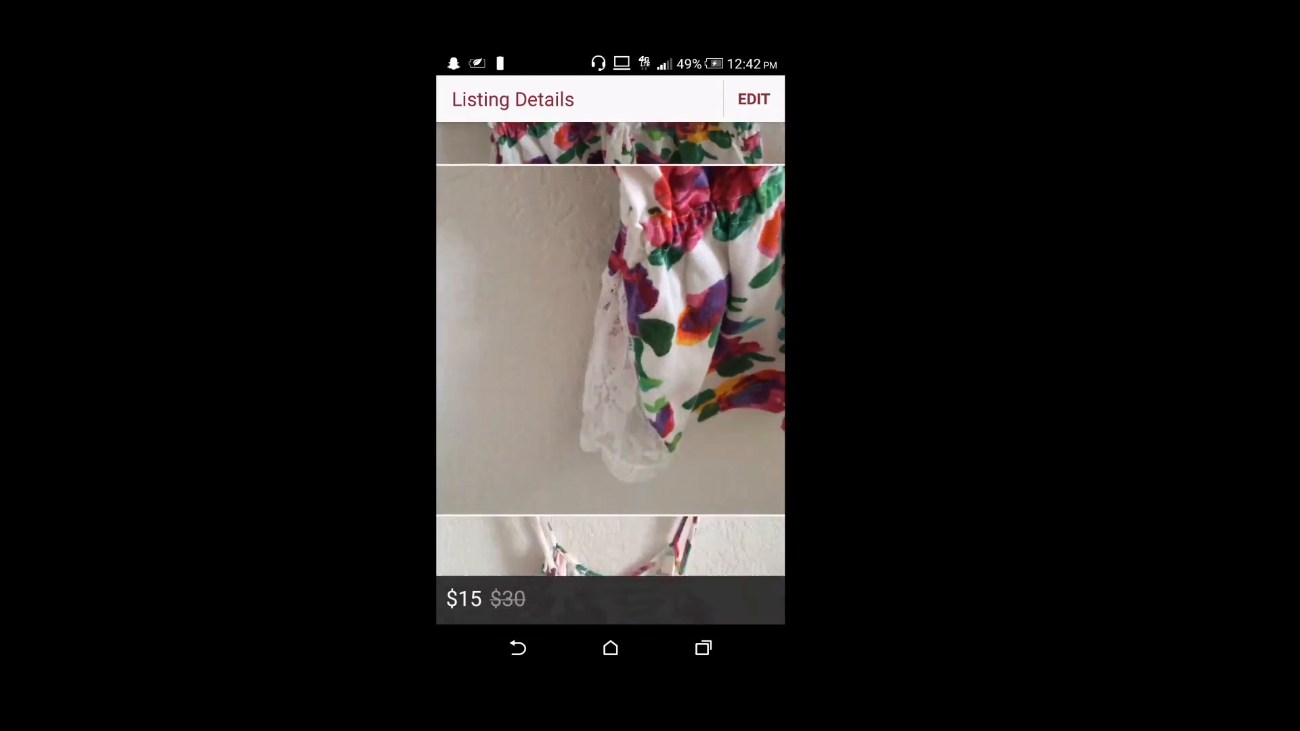
pyautogui.scroll(-3)
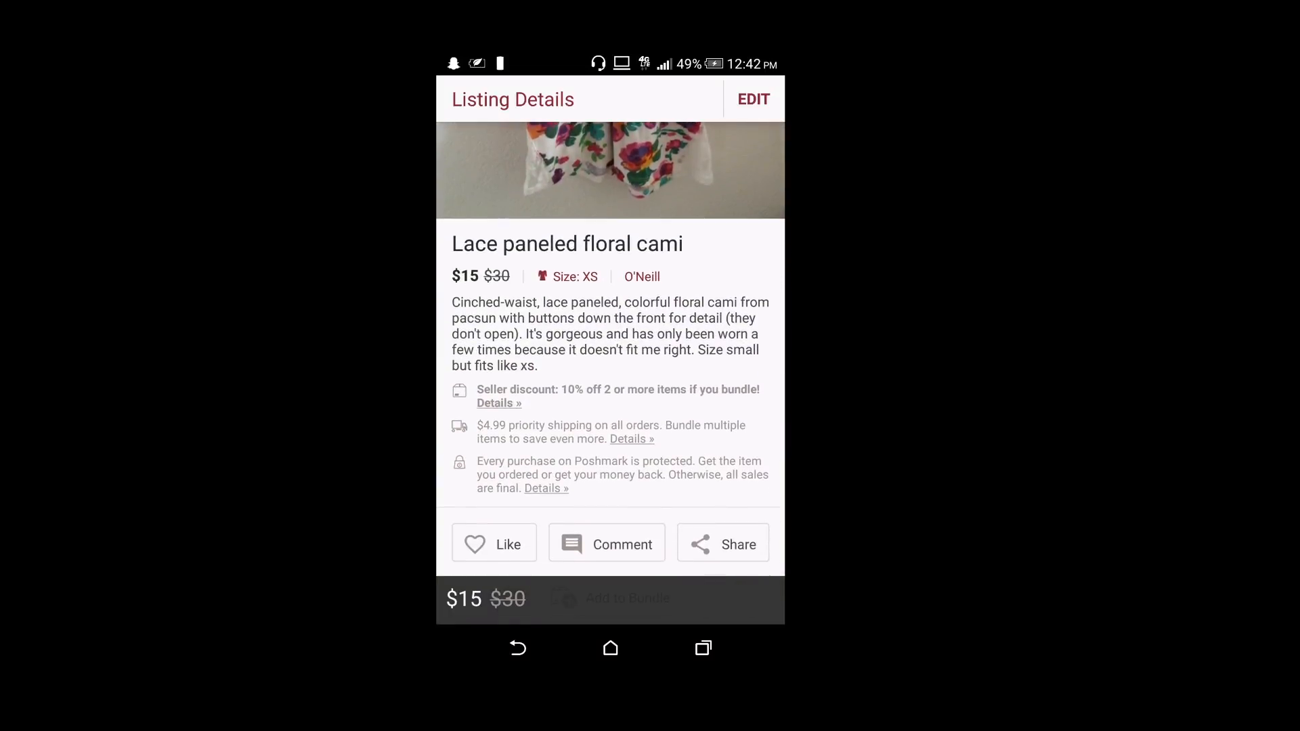
pyautogui.scroll(-3)
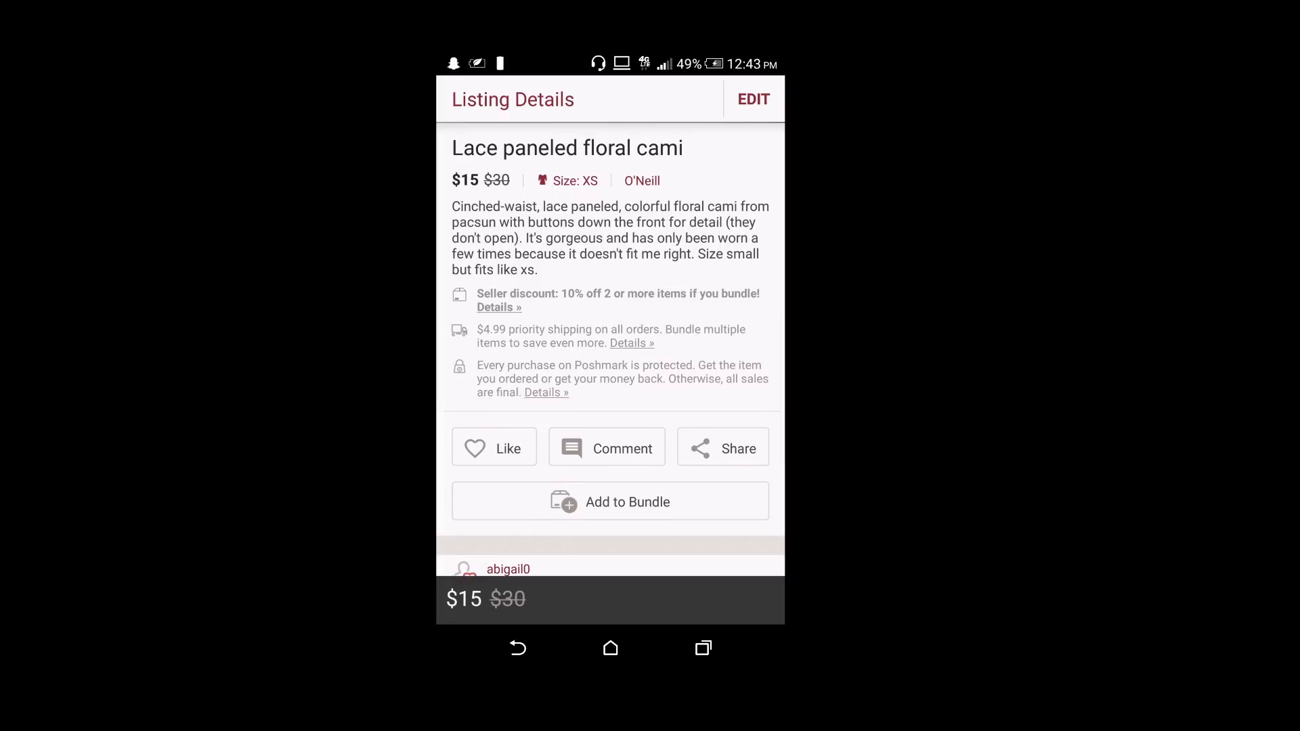
pyautogui.scroll(3)
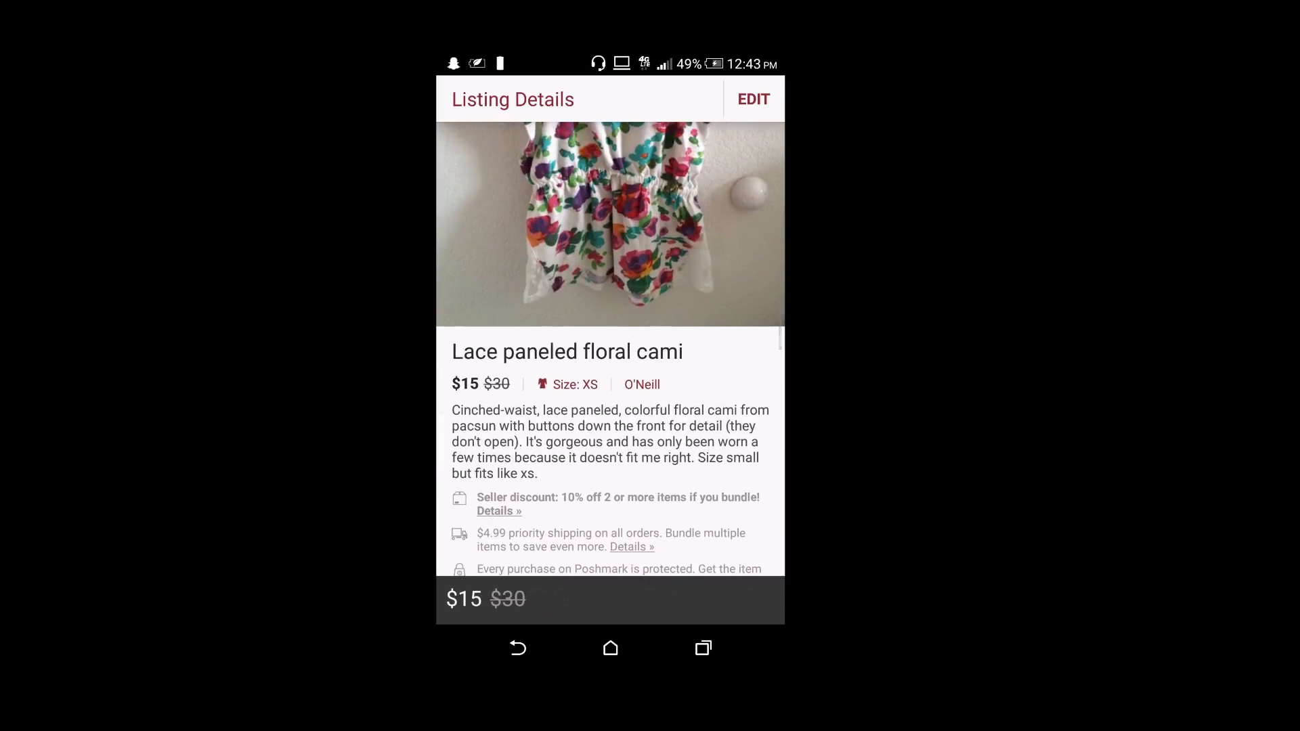
# Review the cami's edit form details and price without changing anything
pyautogui.click(752, 99)
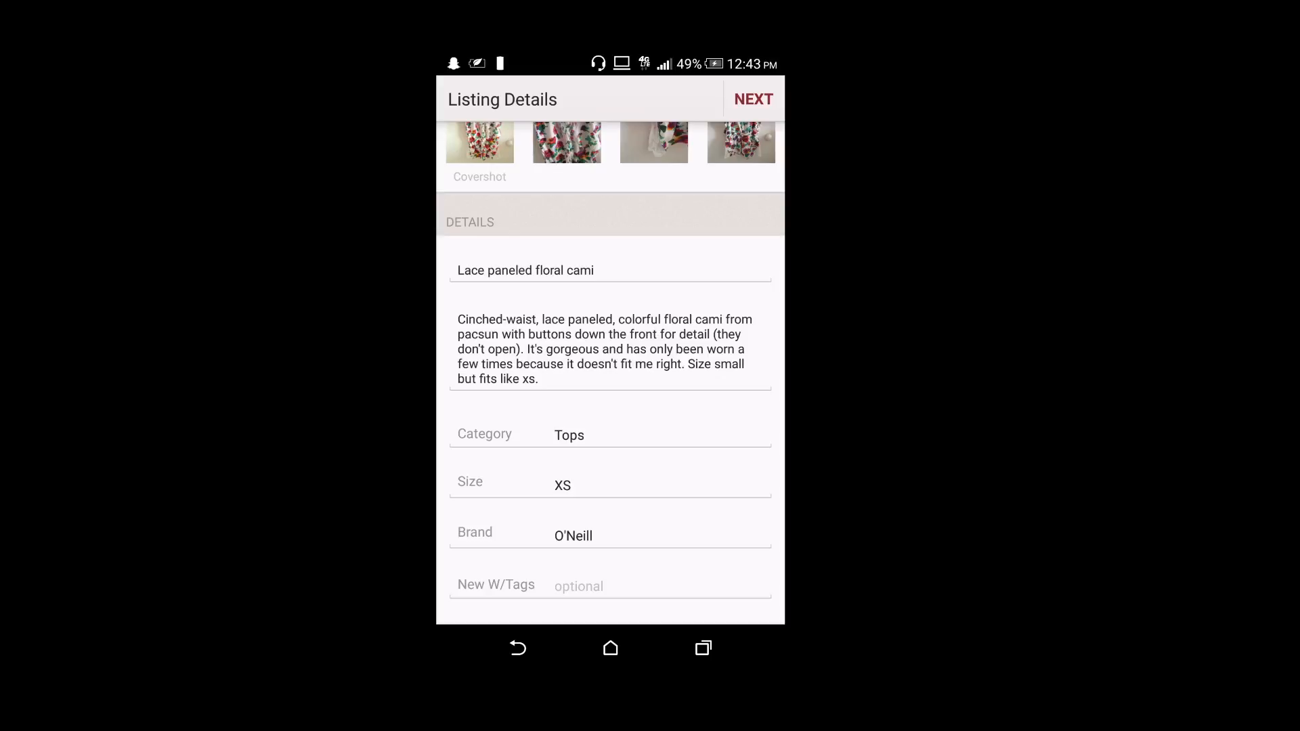
pyautogui.scroll(-3)
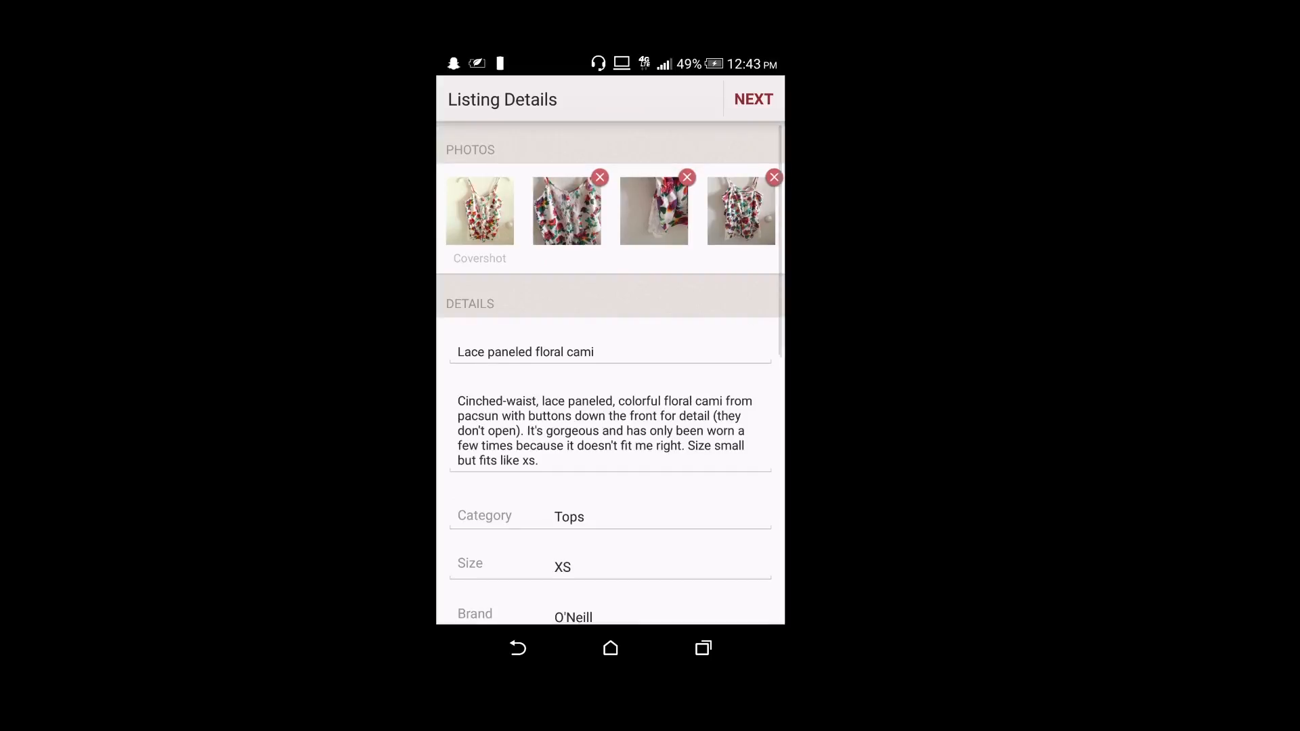
pyautogui.scroll(-3)
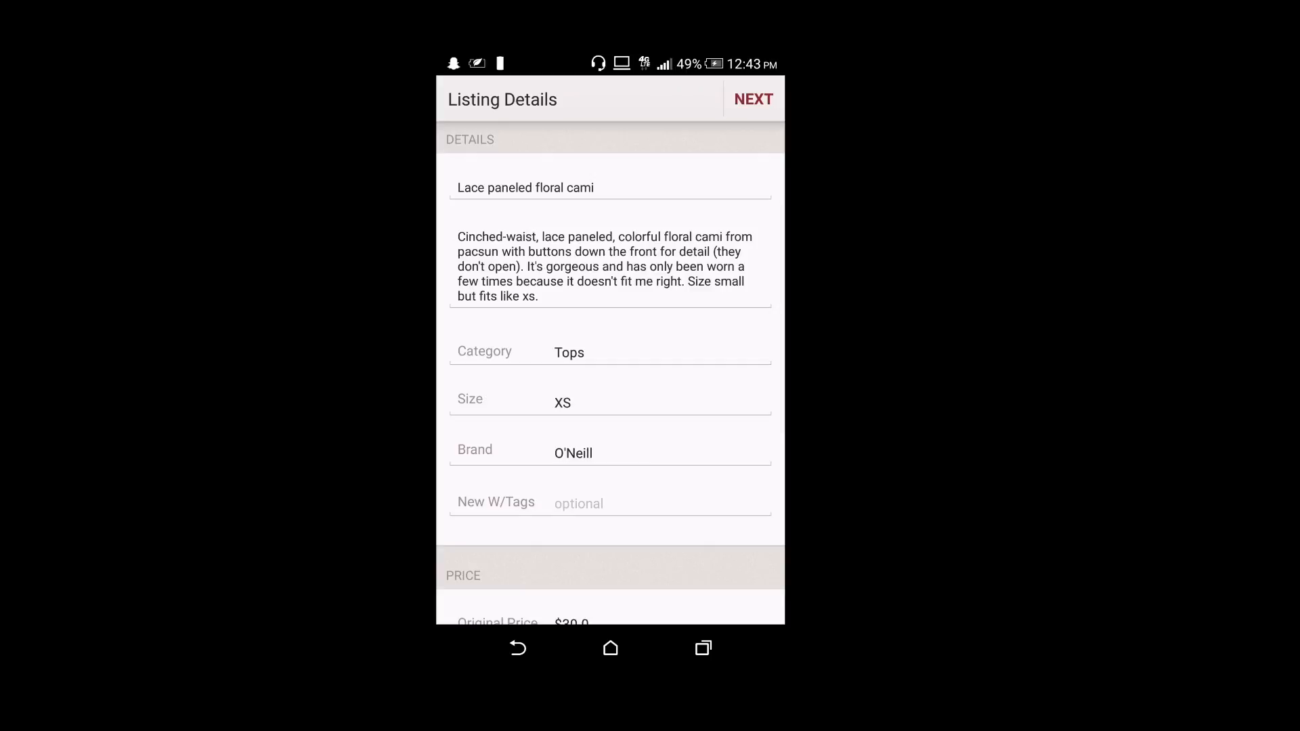
pyautogui.scroll(-3)
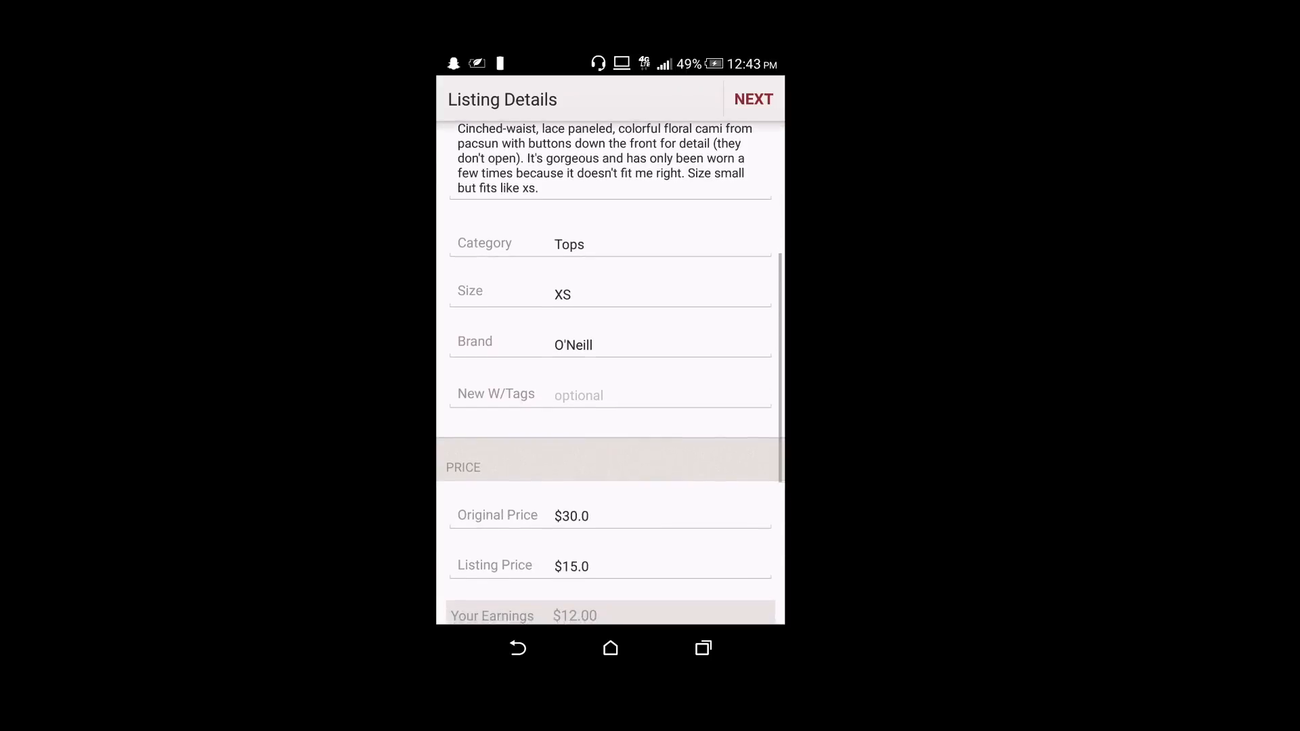
pyautogui.scroll(-3)
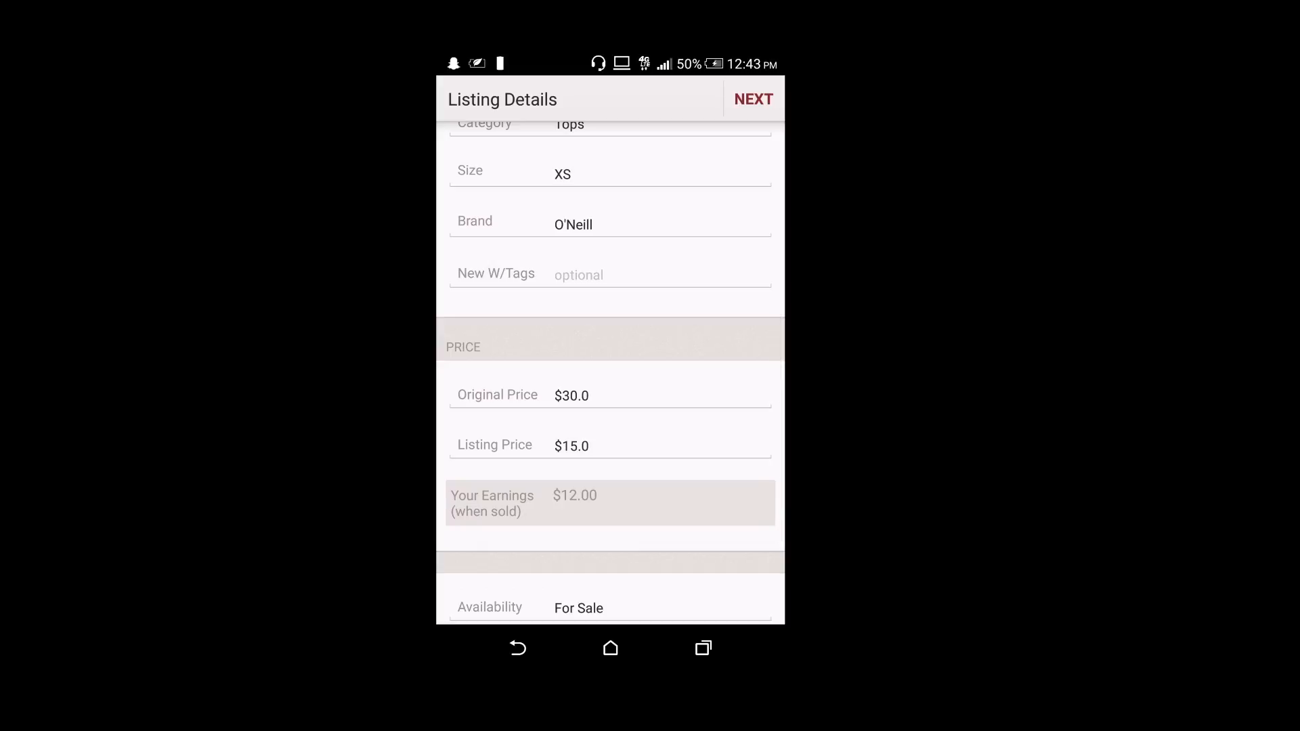
pyautogui.scroll(-3)
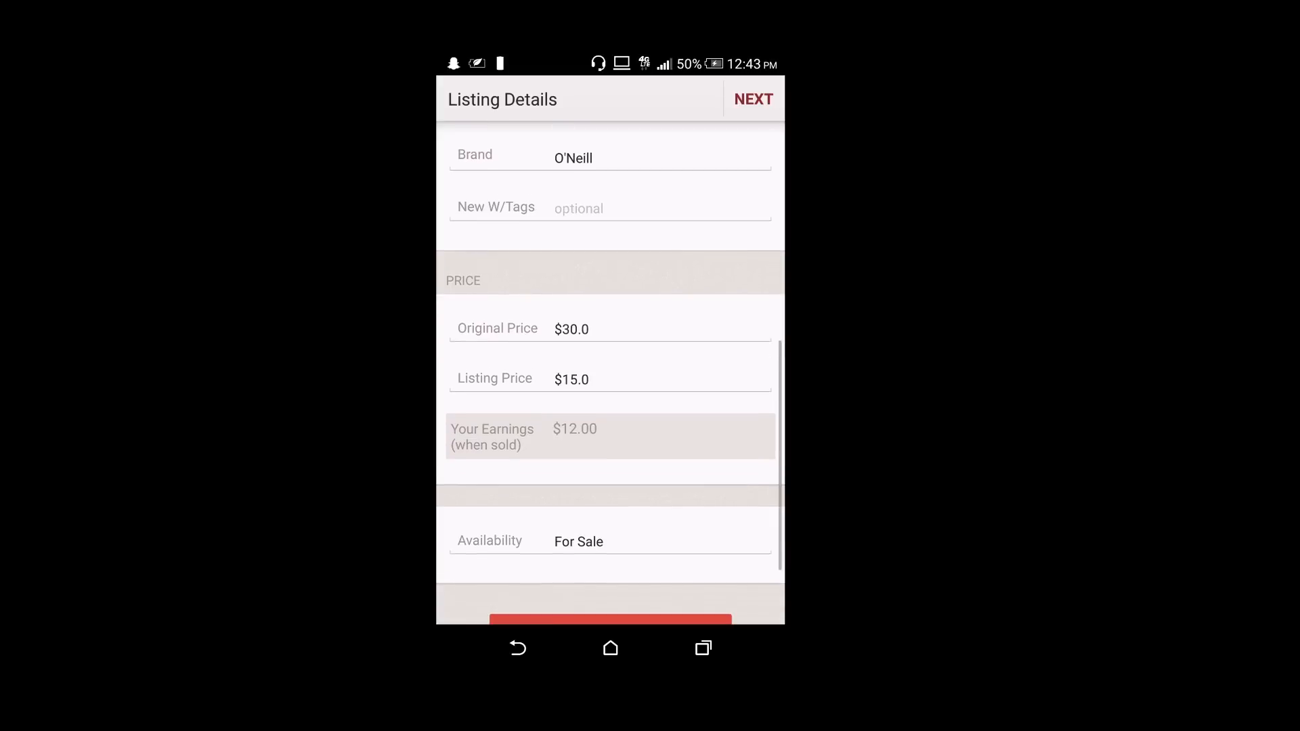
pyautogui.scroll(-3)
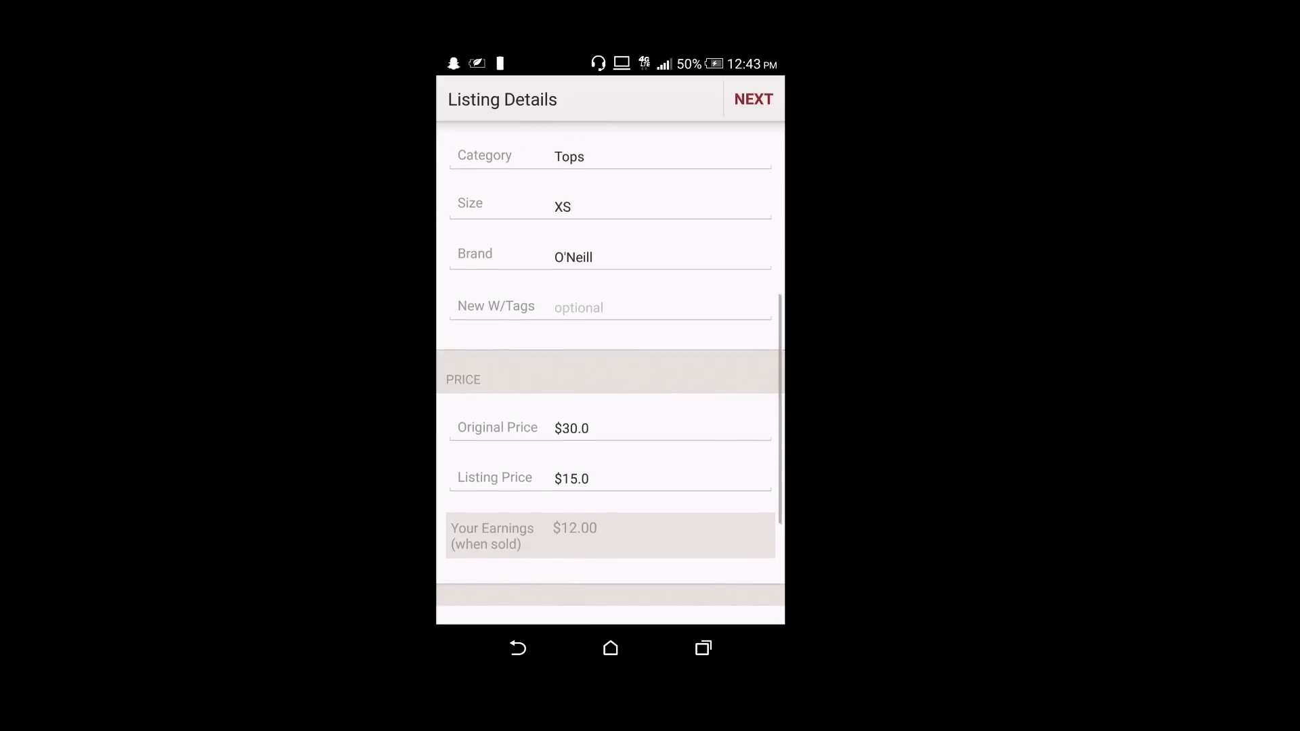
# Publish the updated cami listing from the Share Listing screen
pyautogui.click(753, 99)
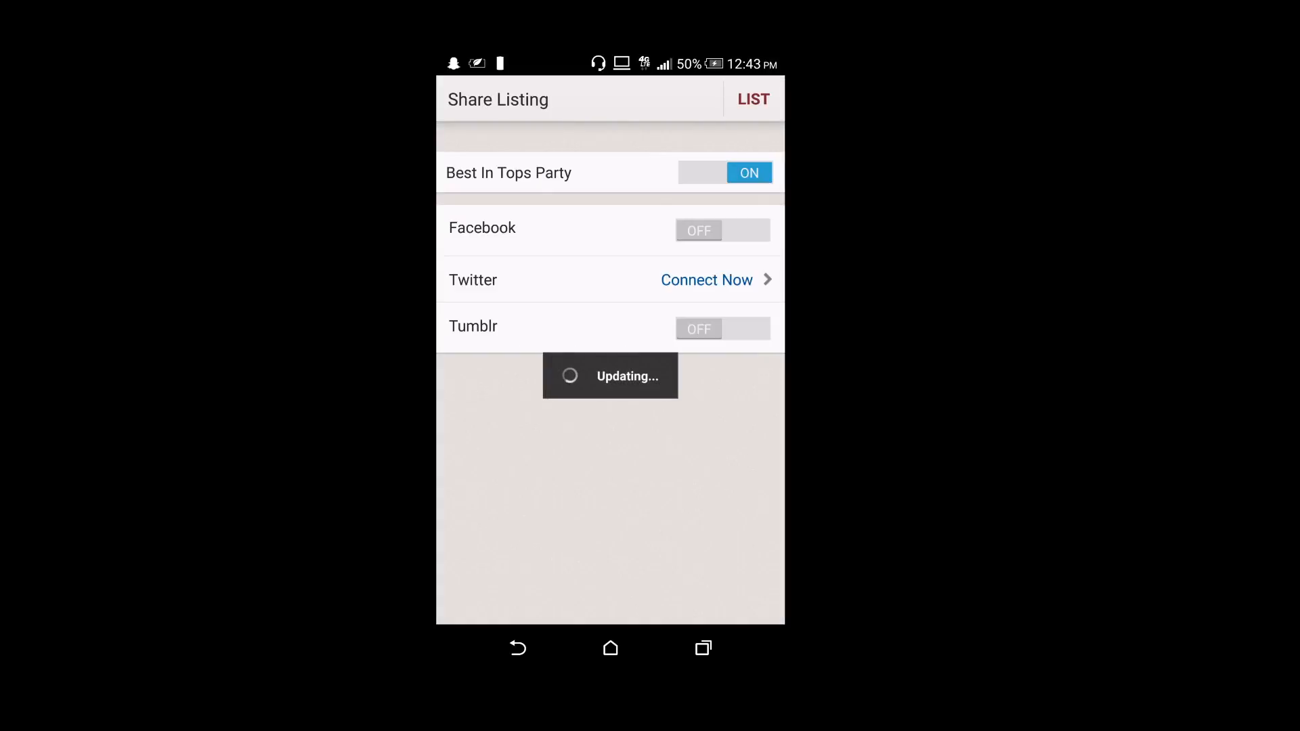
pyautogui.click(517, 648)
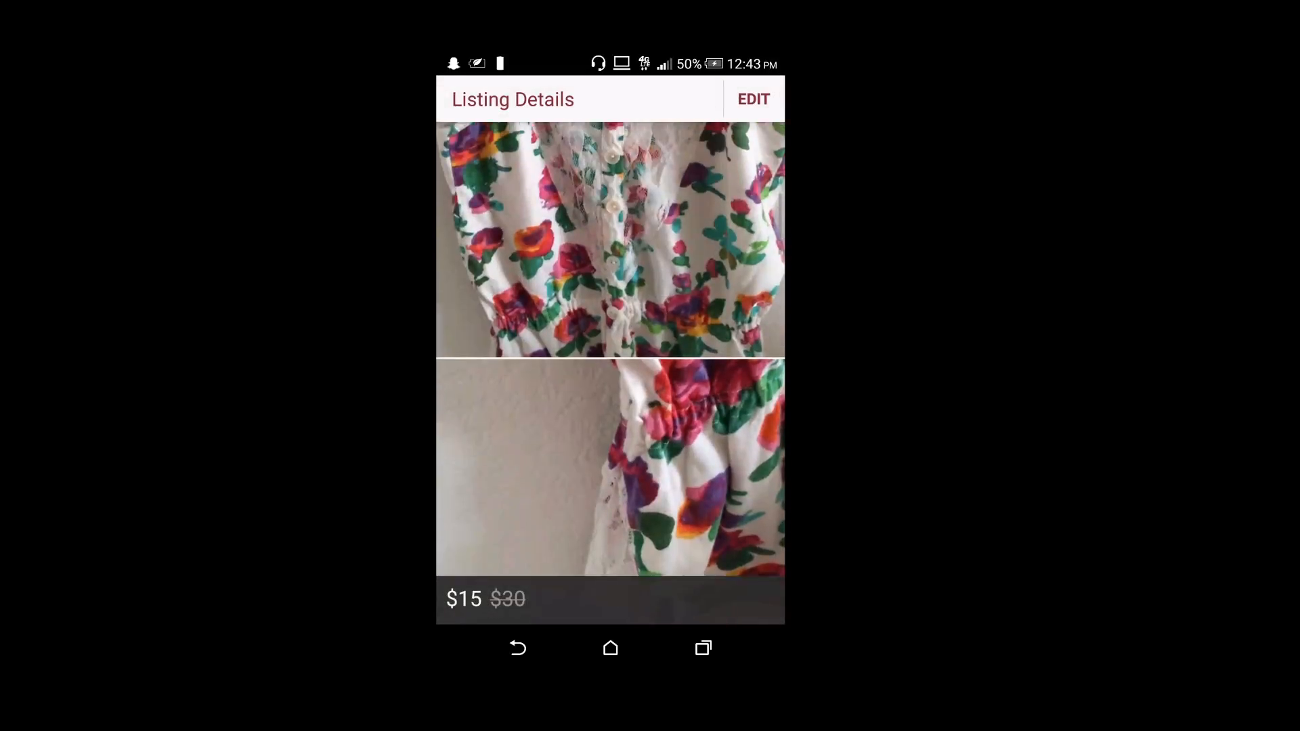